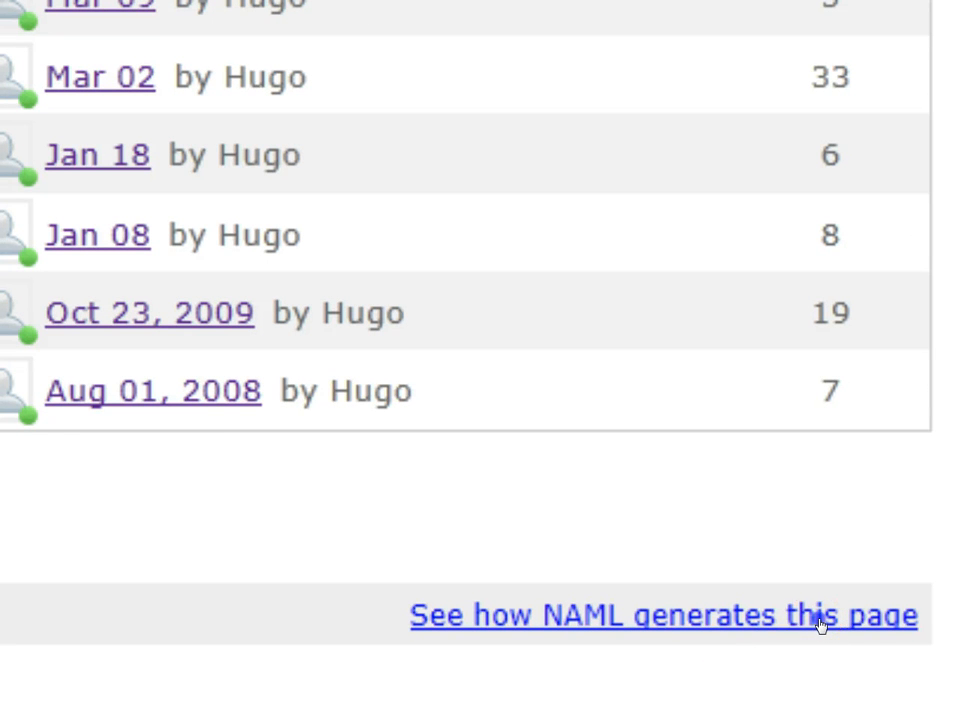
View the NAML code of the view_standard macro that generates this forum page.
click(662, 616)
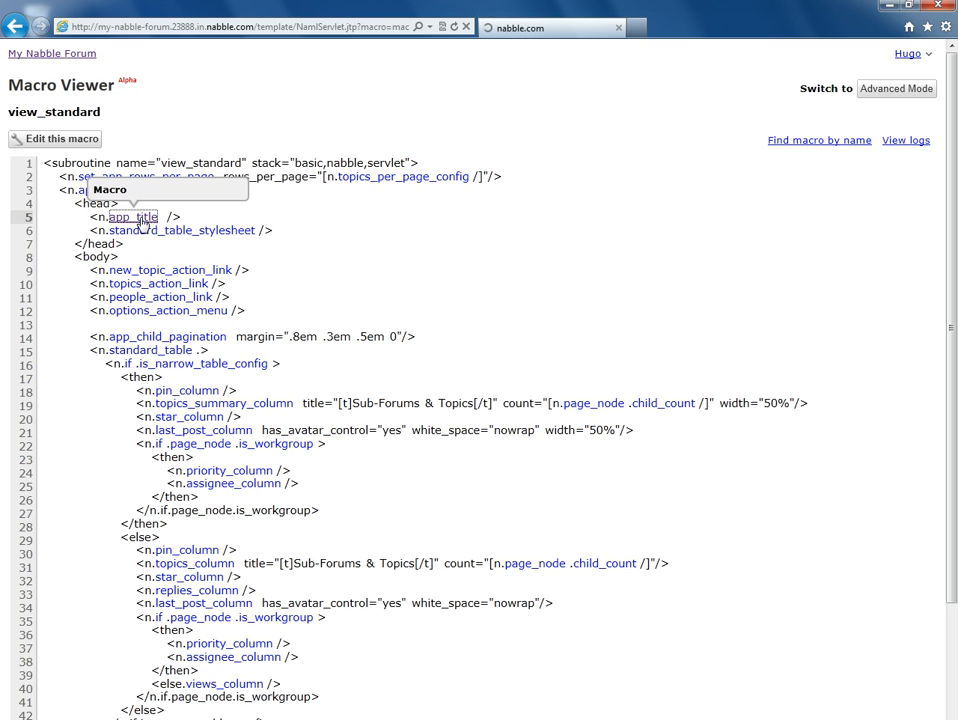
View the app_title macro's definition from within view_standard.
click(132, 216)
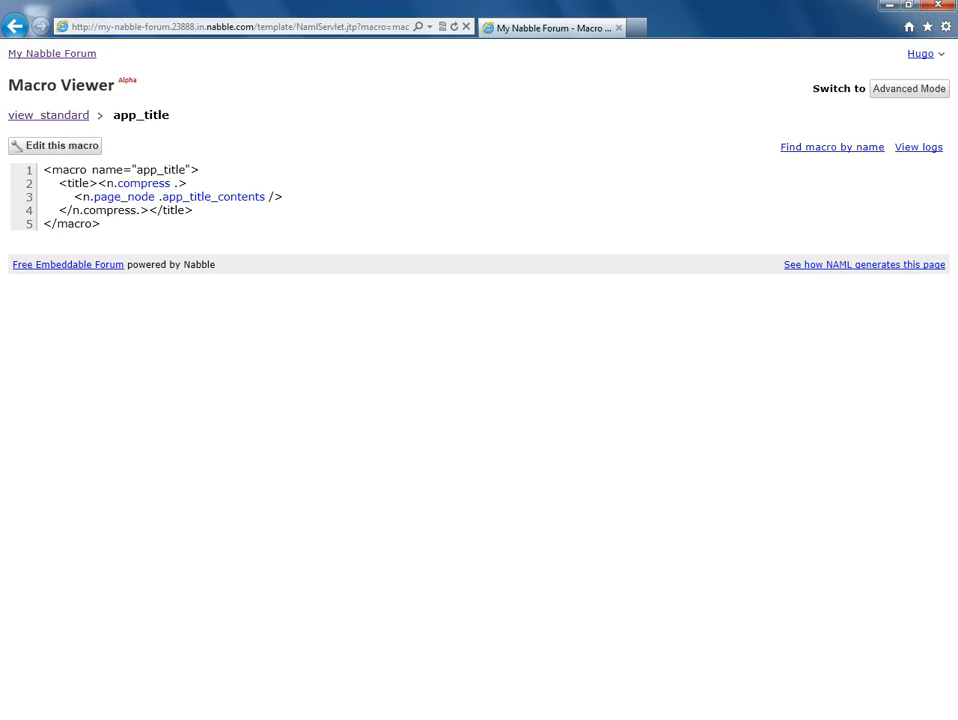
Override app_title to prefix titles with 'My Great App -' and save the changes.
click(54, 144)
text(My )
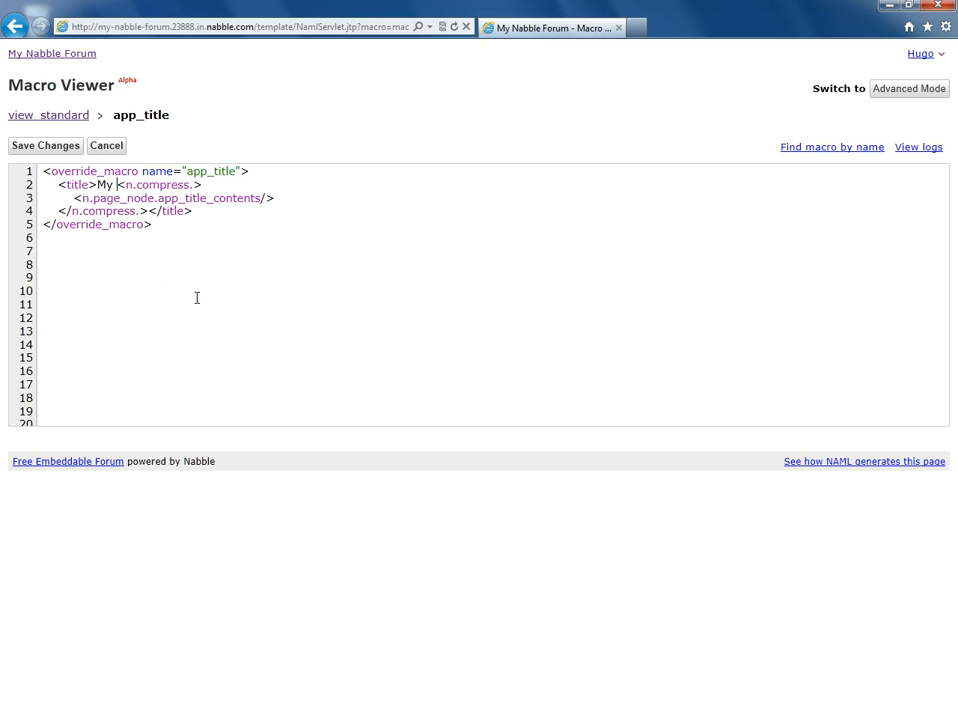
text(Great)
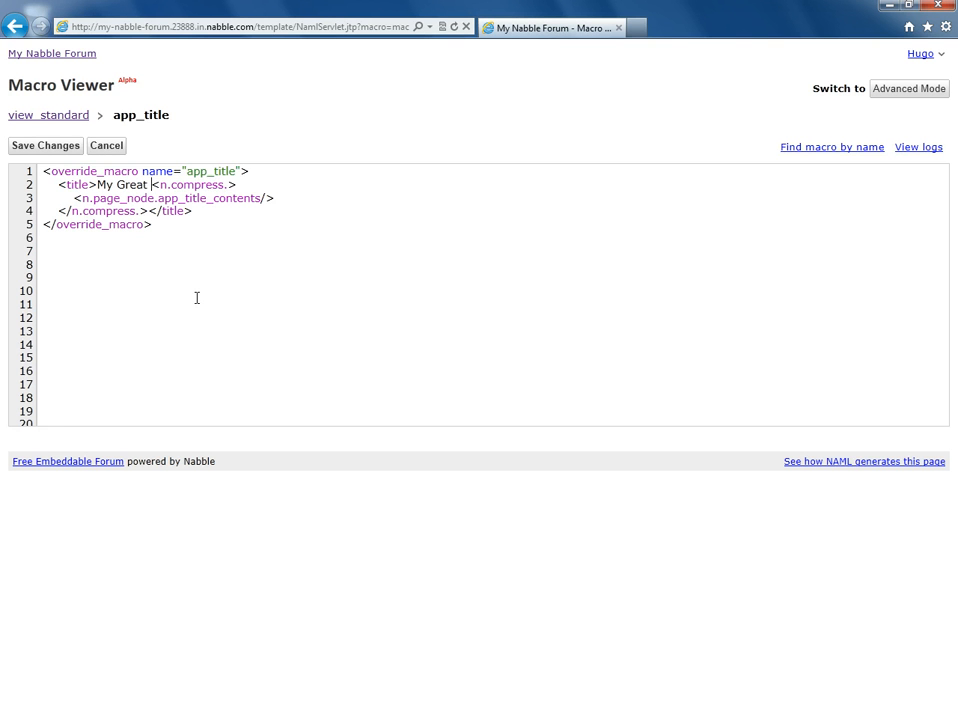
text(App -)
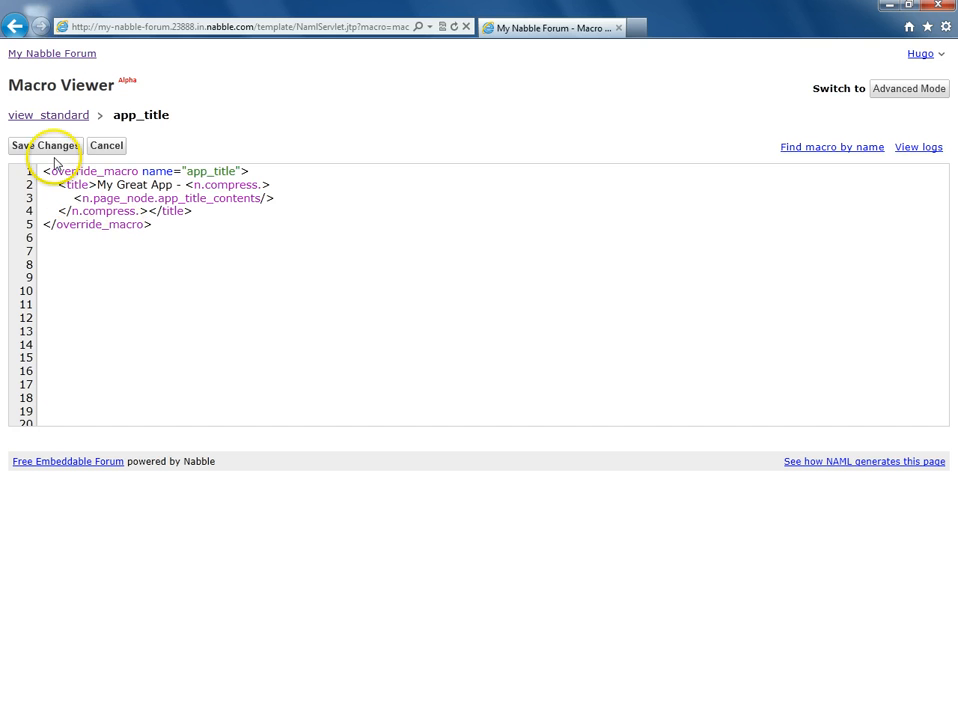
click(44, 144)
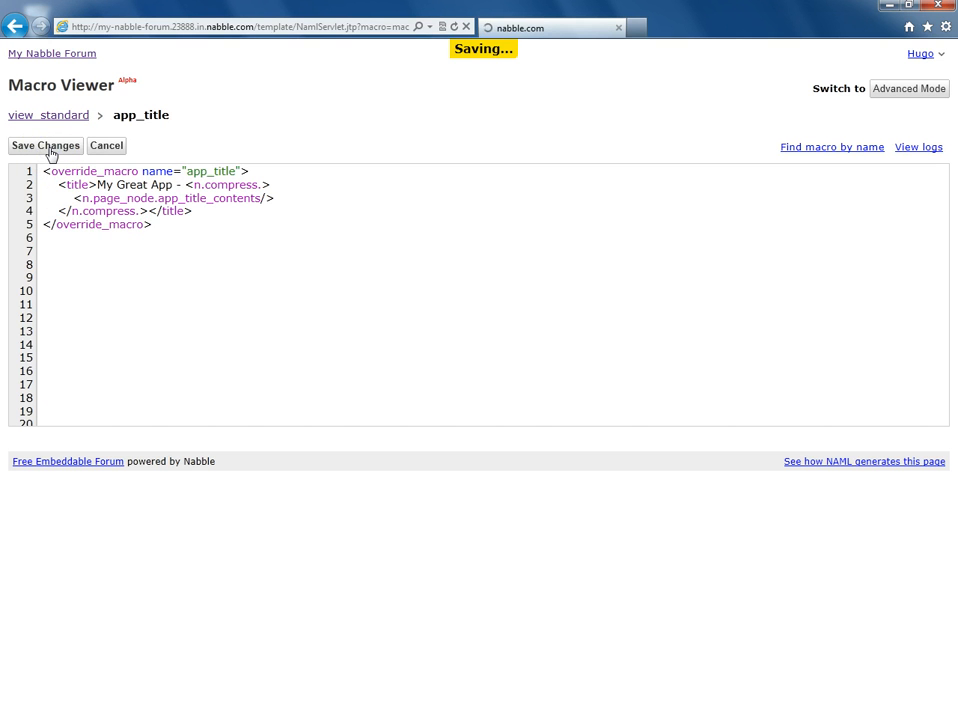
click(44, 144)
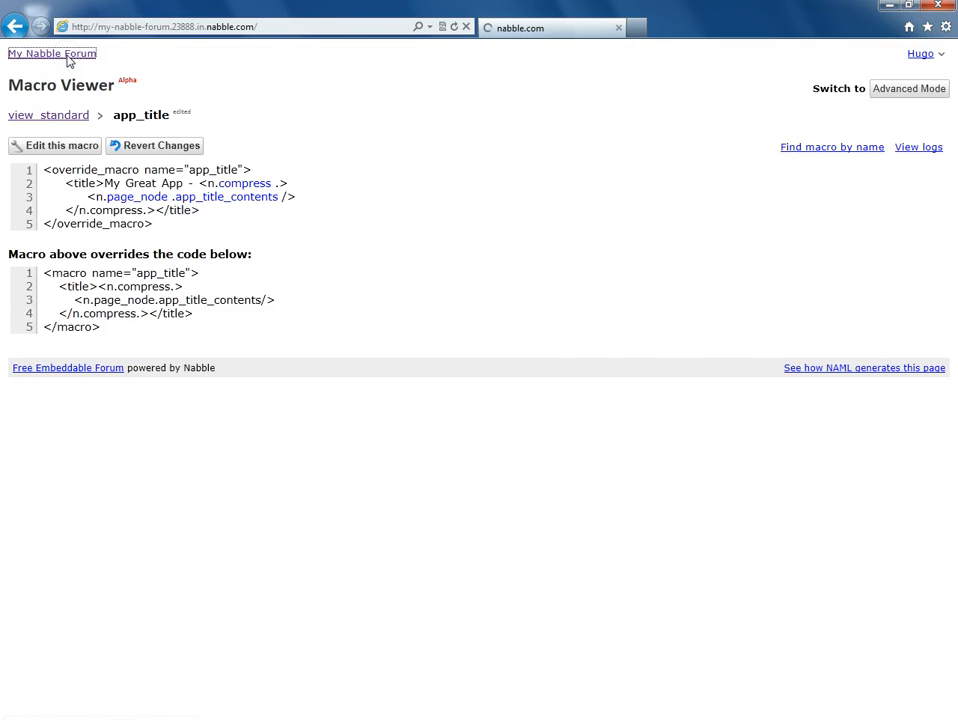
Return to the My Nabble Forum home page to check the new title.
click(52, 52)
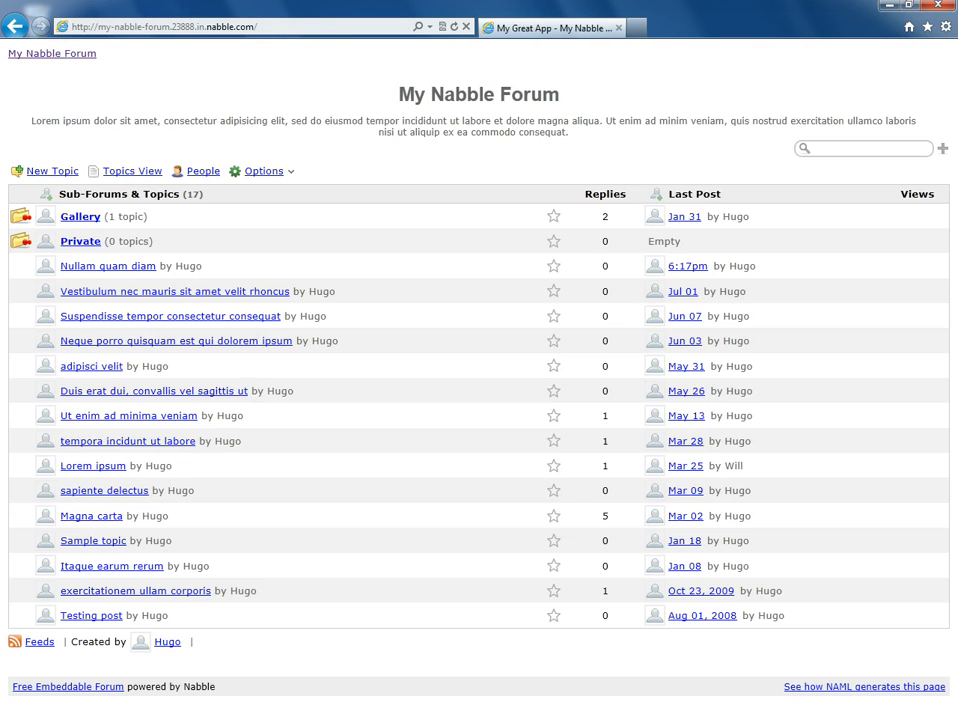